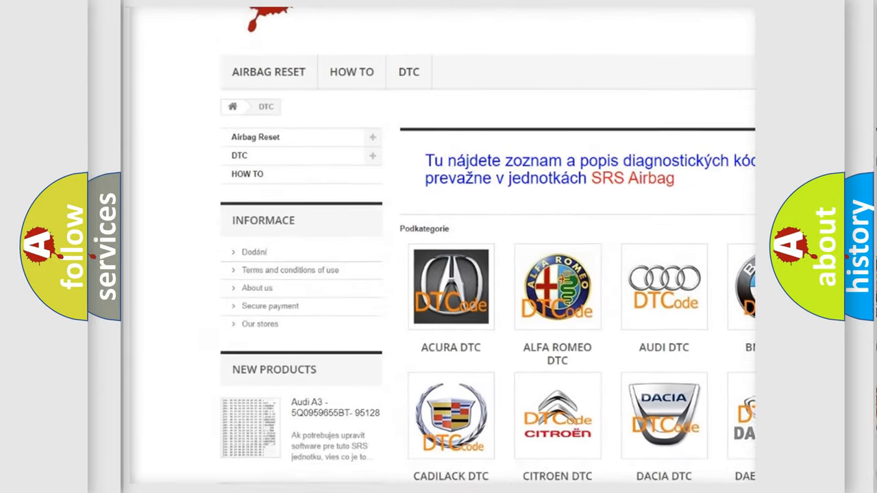
scroll(down, 3)
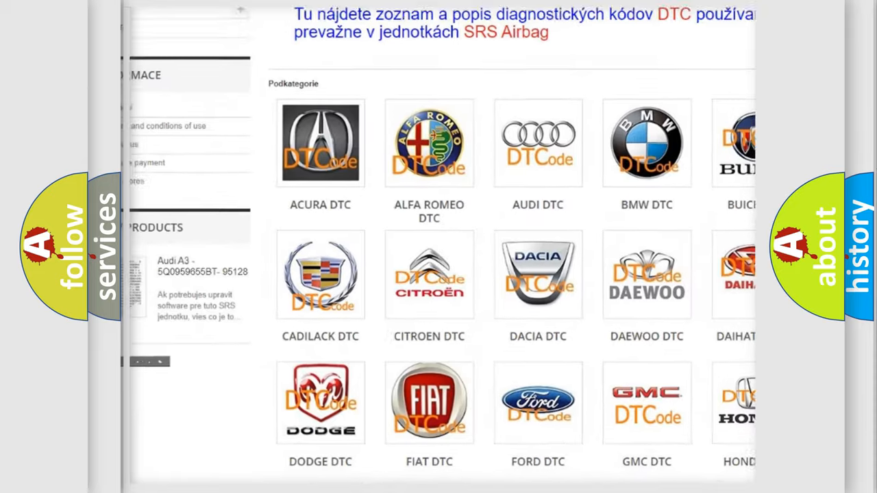
scroll(down, 3)
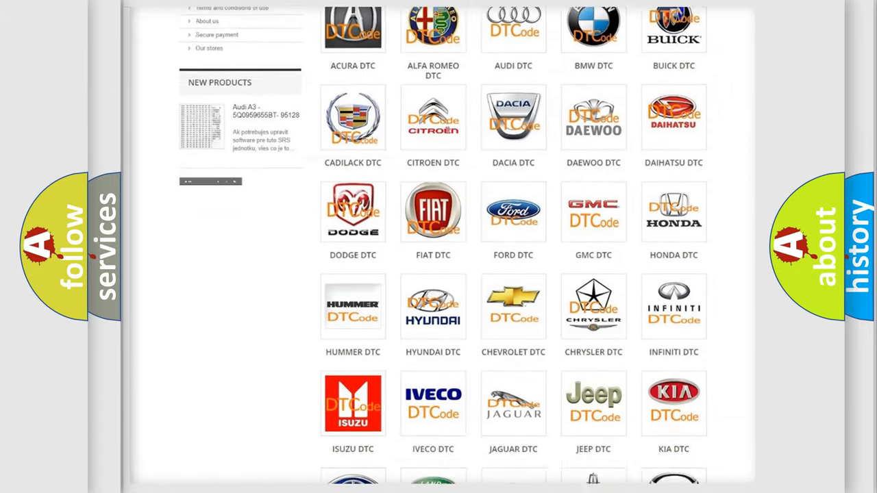
scroll(down, 3)
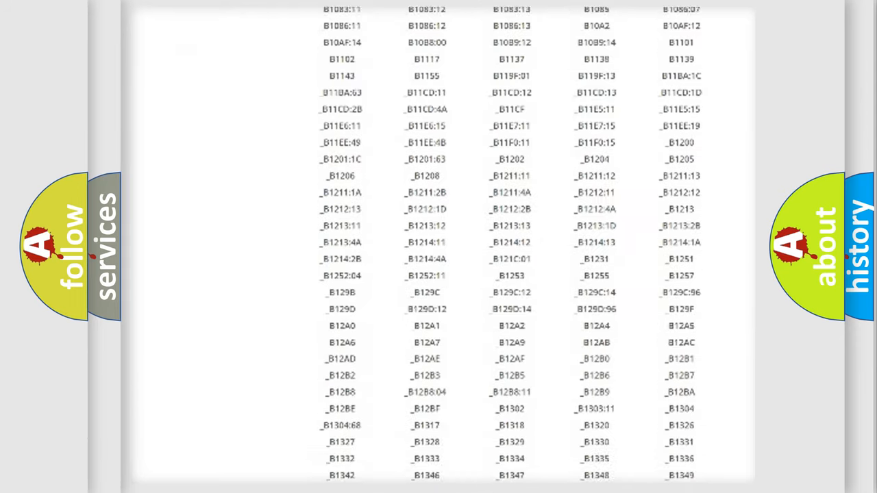
scroll(down, 3)
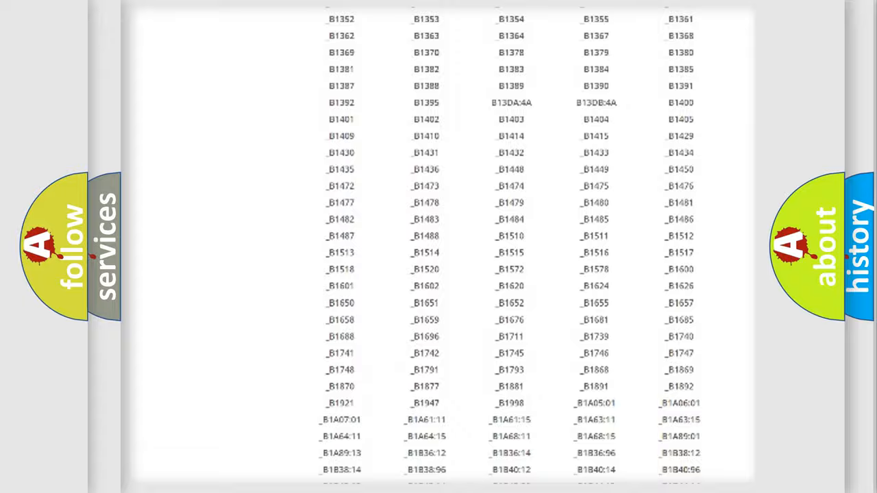